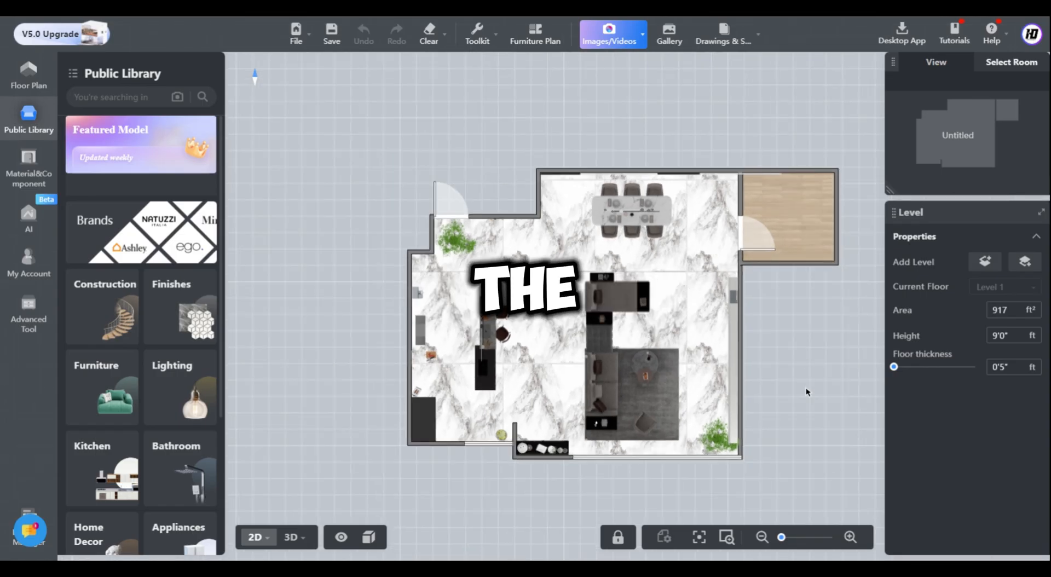
# Show the furnished open-plan living room and kitchen in the 3D view.
pyautogui.click(291, 537)
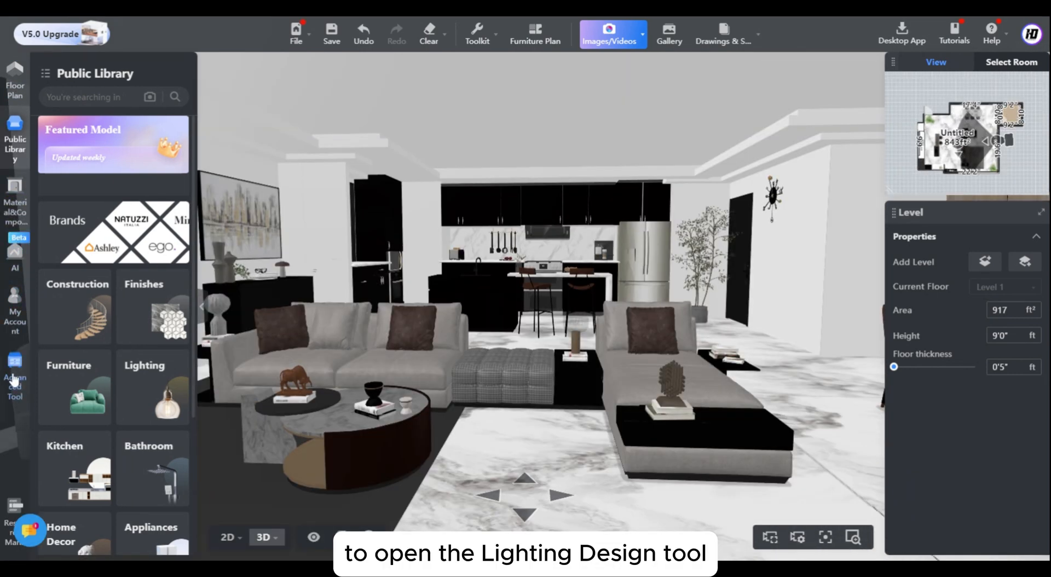
# Launch Lighting Design from the Advanced Tool list over the 3D room.
pyautogui.click(15, 376)
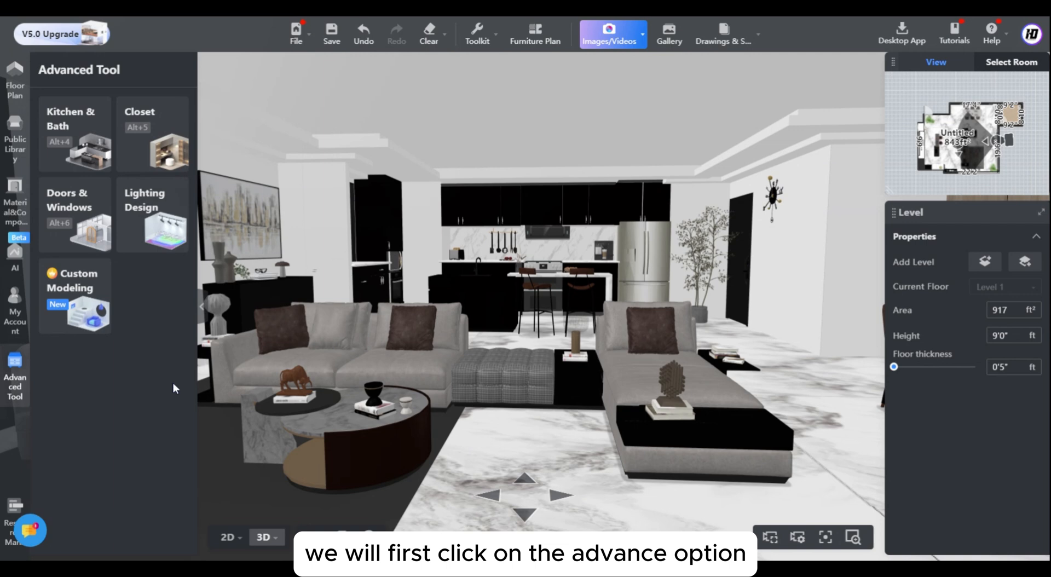
pyautogui.click(153, 215)
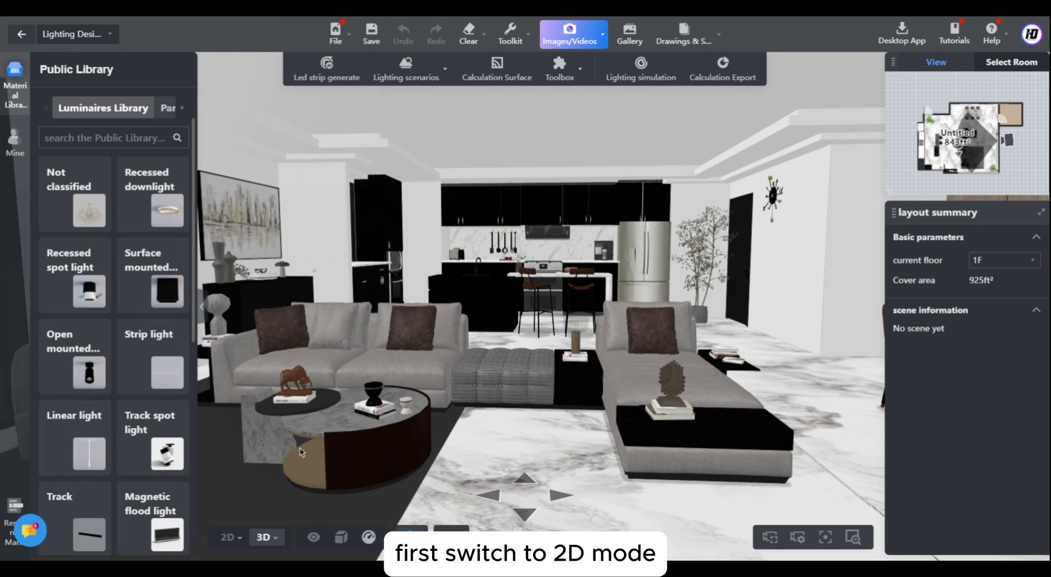
# Switch the lighting workspace to 2D and list the recessed downlight models.
pyautogui.click(226, 536)
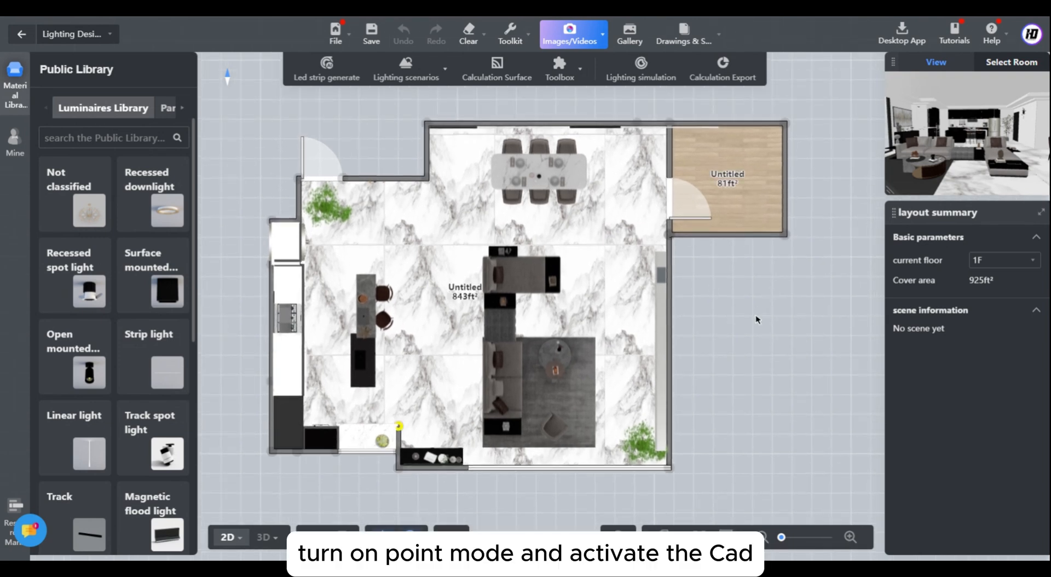
pyautogui.click(153, 195)
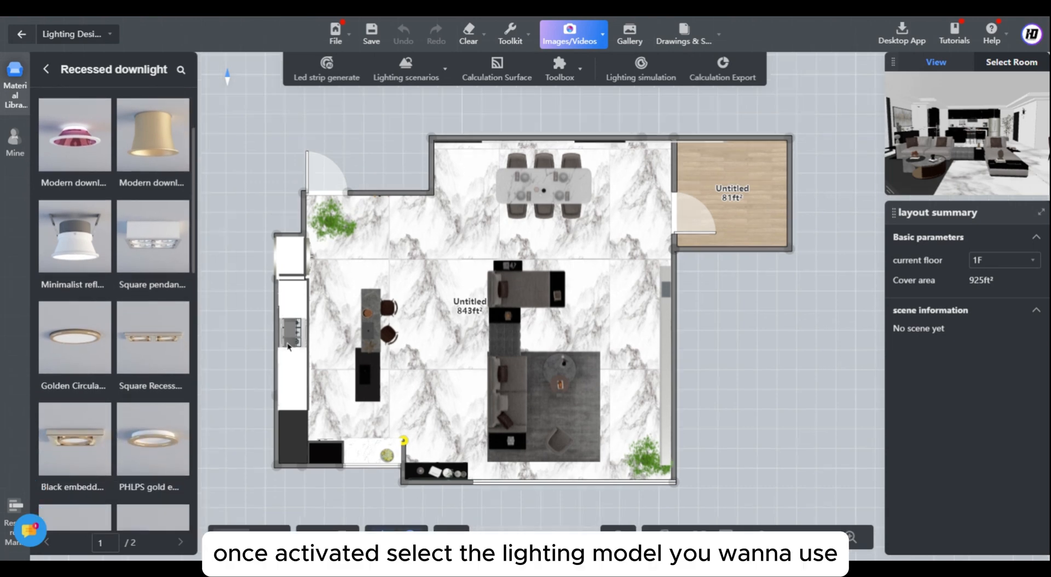
# Place Golden Circular recessed downlights around the dining area, left wall and right wall.
pyautogui.click(74, 337)
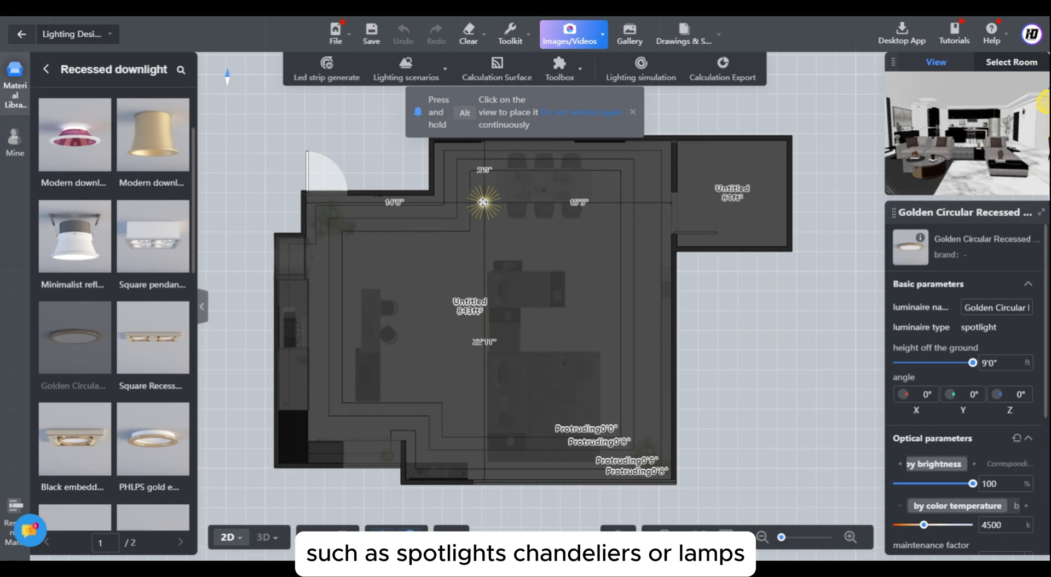
pyautogui.moveTo(482, 199); pyautogui.dragTo(488, 157)
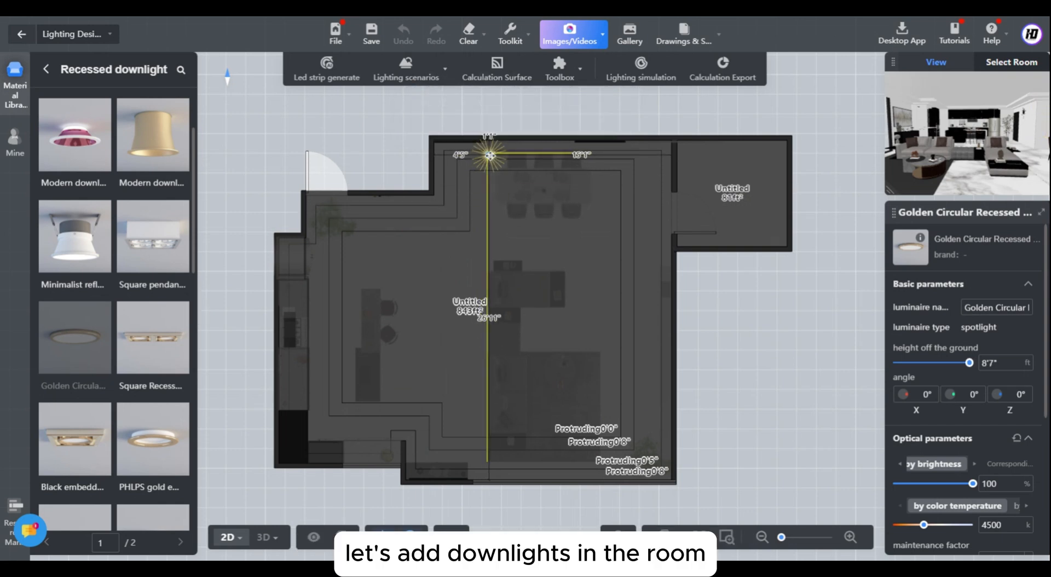
pyautogui.click(486, 154)
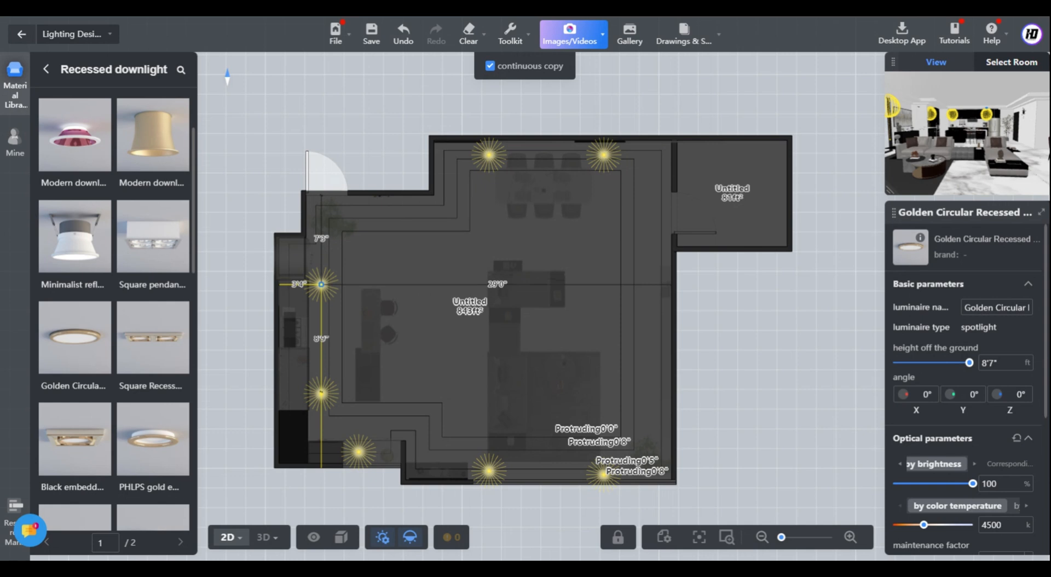
pyautogui.moveTo(321, 283); pyautogui.dragTo(321, 289)
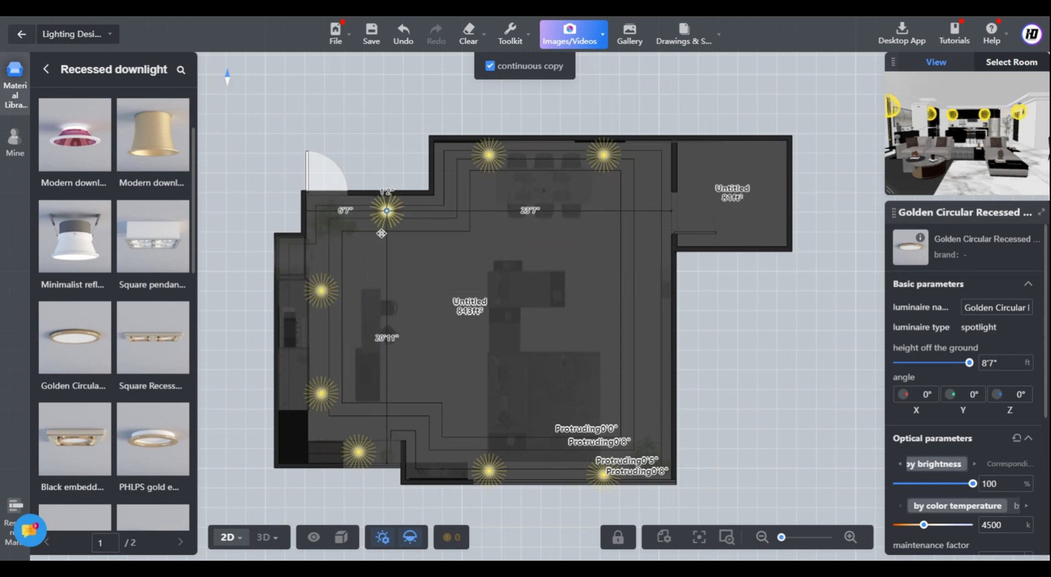
pyautogui.moveTo(386, 211); pyautogui.dragTo(641, 284)
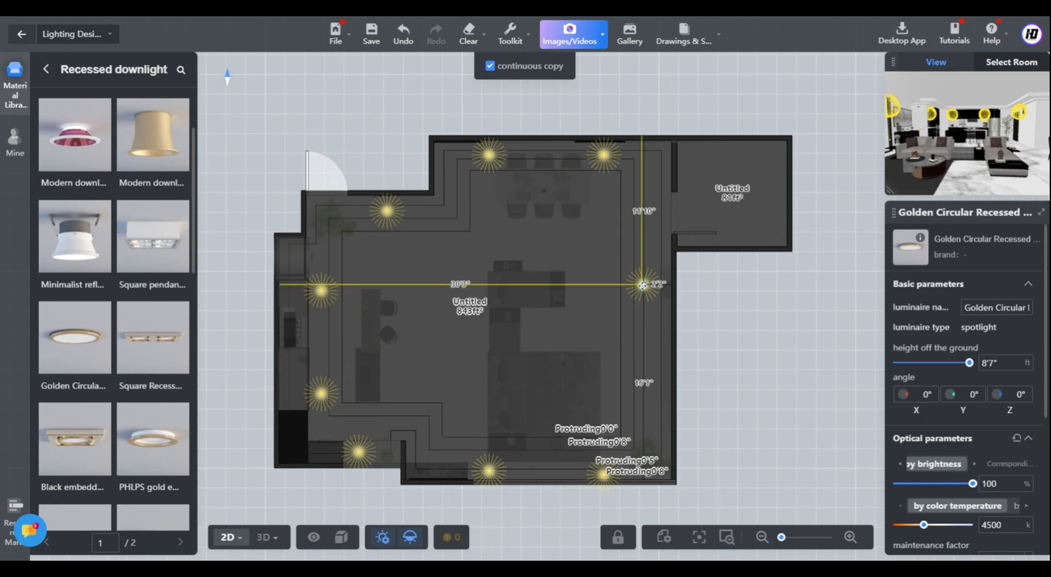
pyautogui.moveTo(643, 285); pyautogui.dragTo(647, 393)
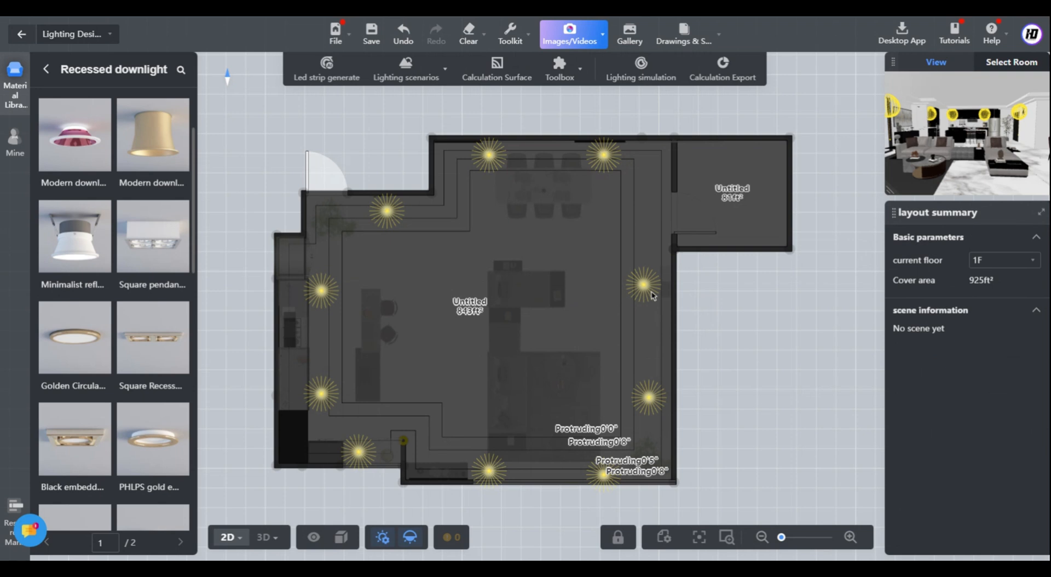
pyautogui.click(645, 284)
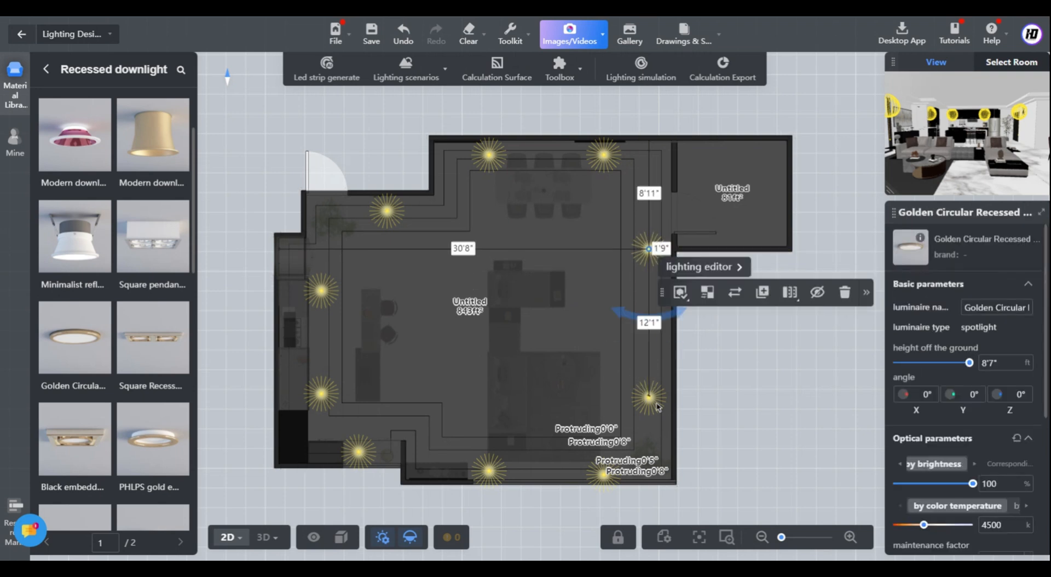
# Save the project and return to the luminaire categories.
pyautogui.click(371, 32)
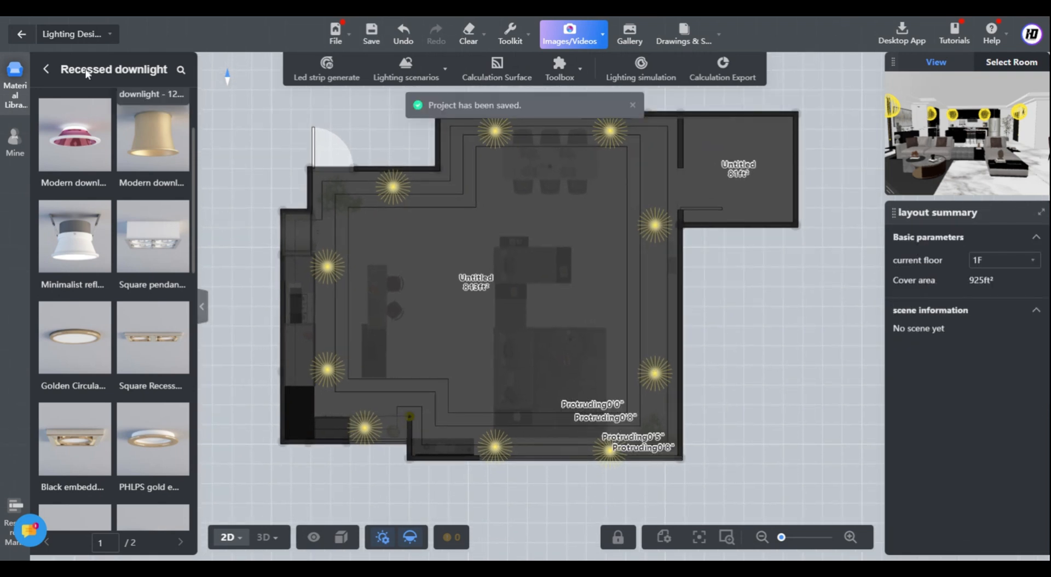
pyautogui.click(45, 69)
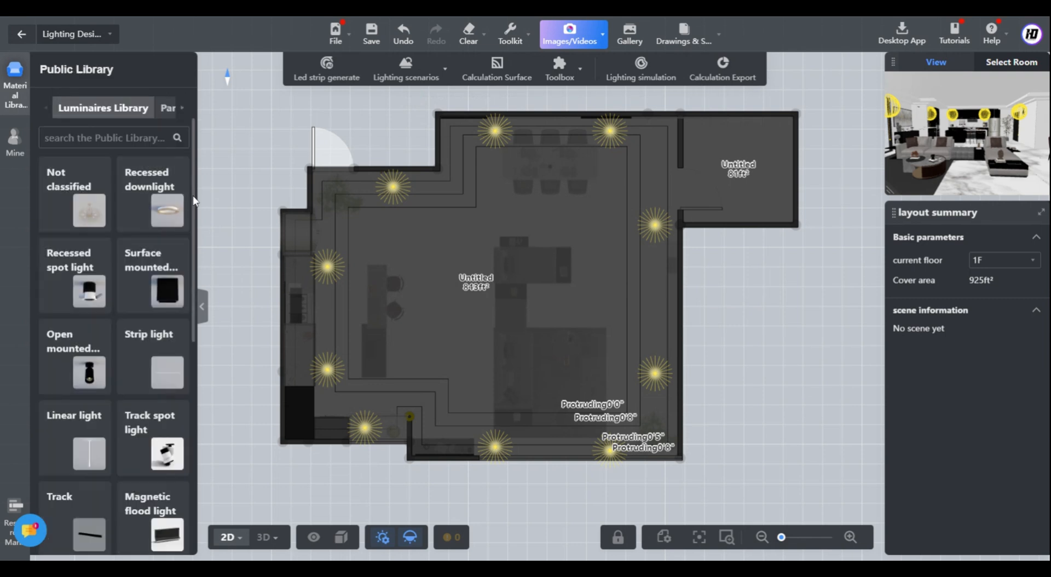
# Add pendant chandeliers over the dining table and island plus a downlight mid-room.
pyautogui.scroll(-3)
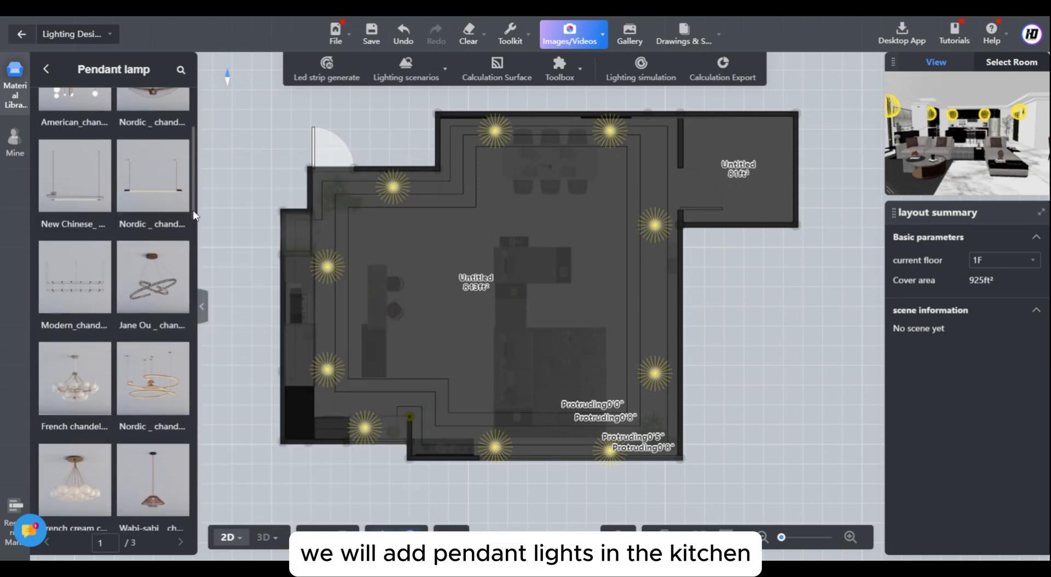
pyautogui.scroll(-3)
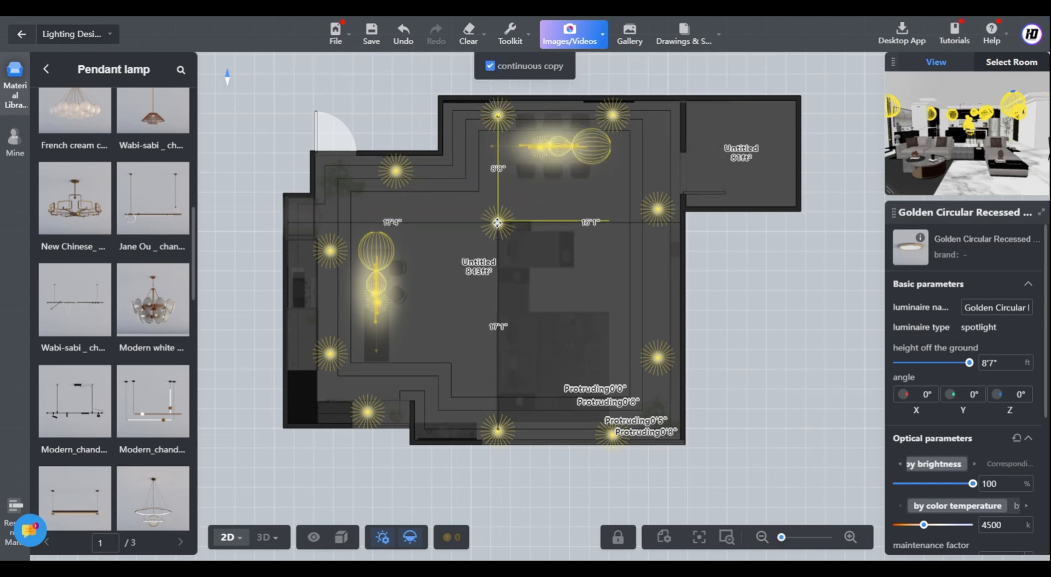
pyautogui.moveTo(498, 222); pyautogui.dragTo(495, 322)
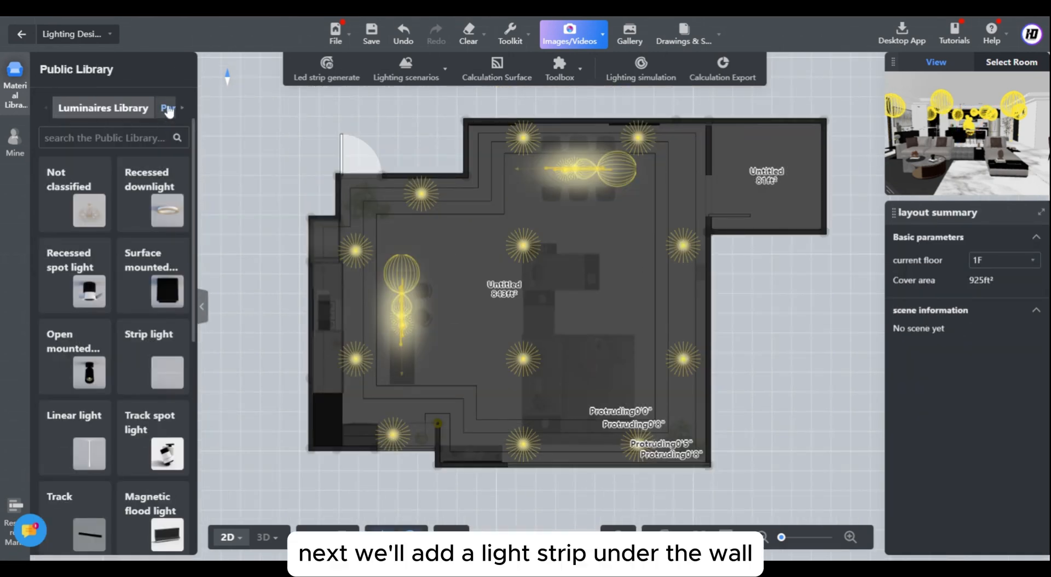
# Draw a Parameterized light strip along the left kitchen wall cabinets and view it in 3D.
pyautogui.click(188, 109)
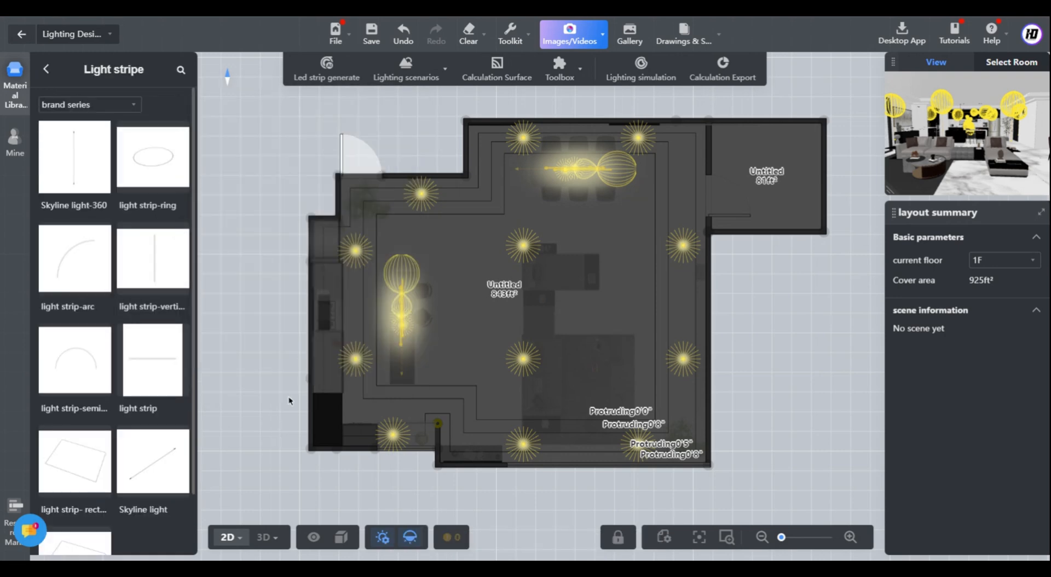
pyautogui.click(850, 537)
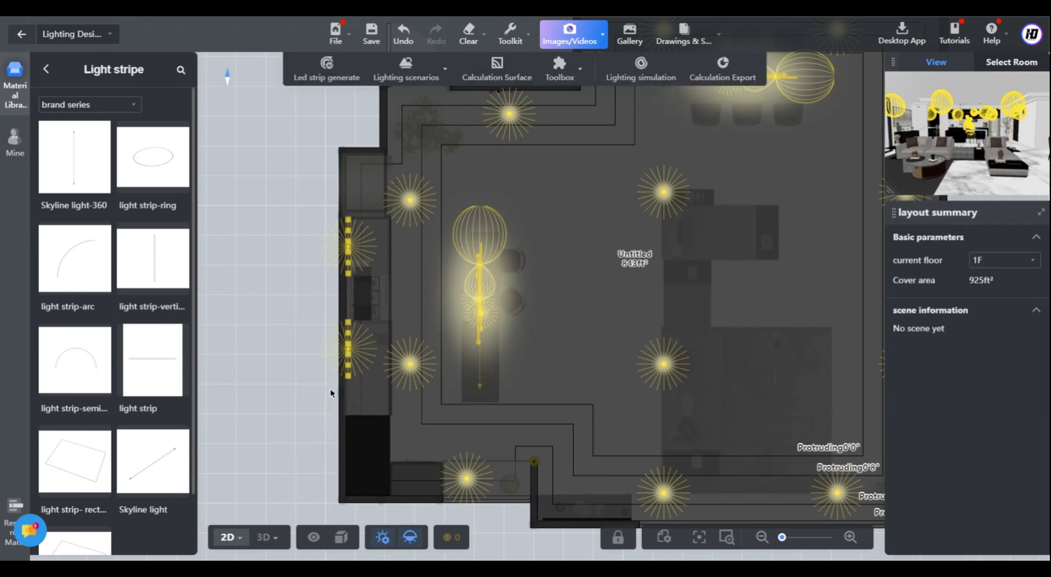
pyautogui.click(347, 315)
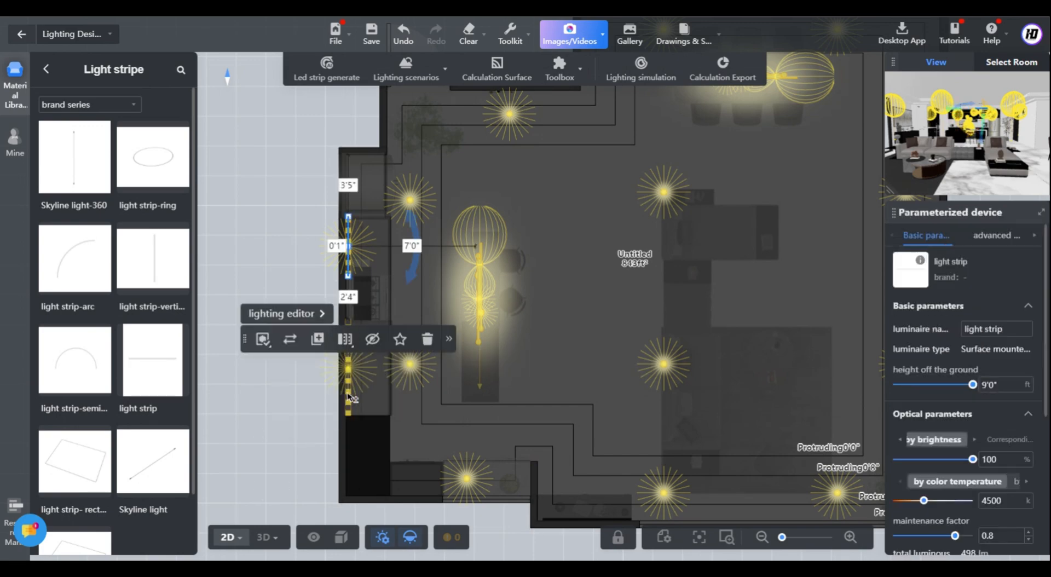
pyautogui.click(265, 536)
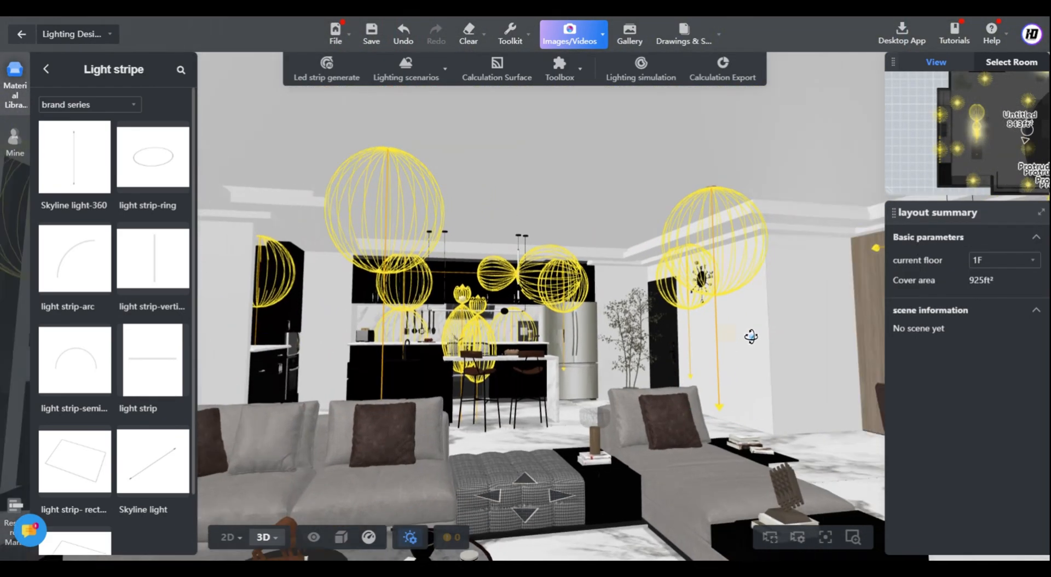
pyautogui.moveTo(751, 336); pyautogui.dragTo(711, 308)
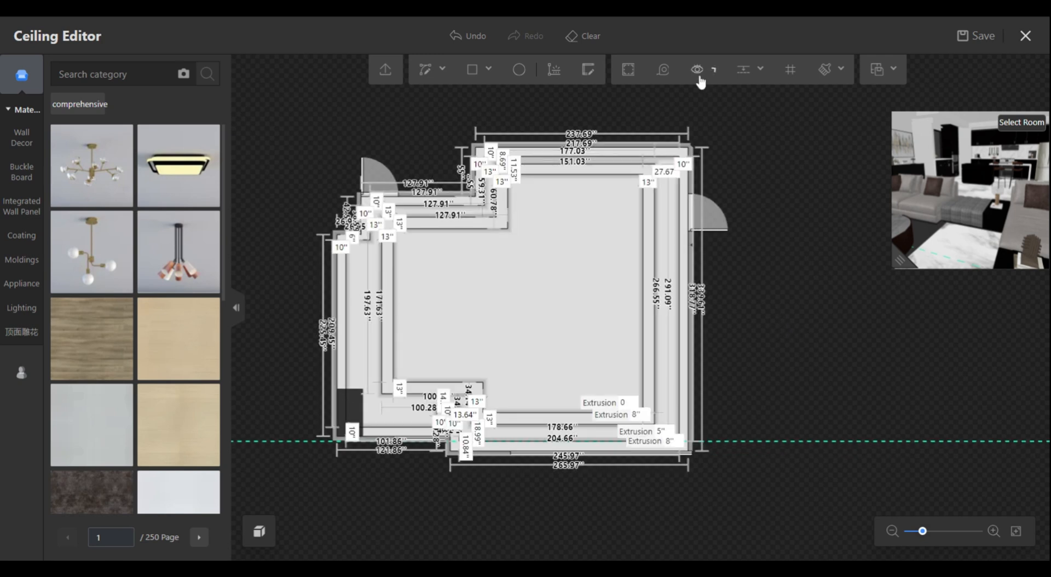
# Enable 'The indented lamp belt' on the top ceiling molding line in Ceiling Editor, then save and exit.
pyautogui.click(697, 68)
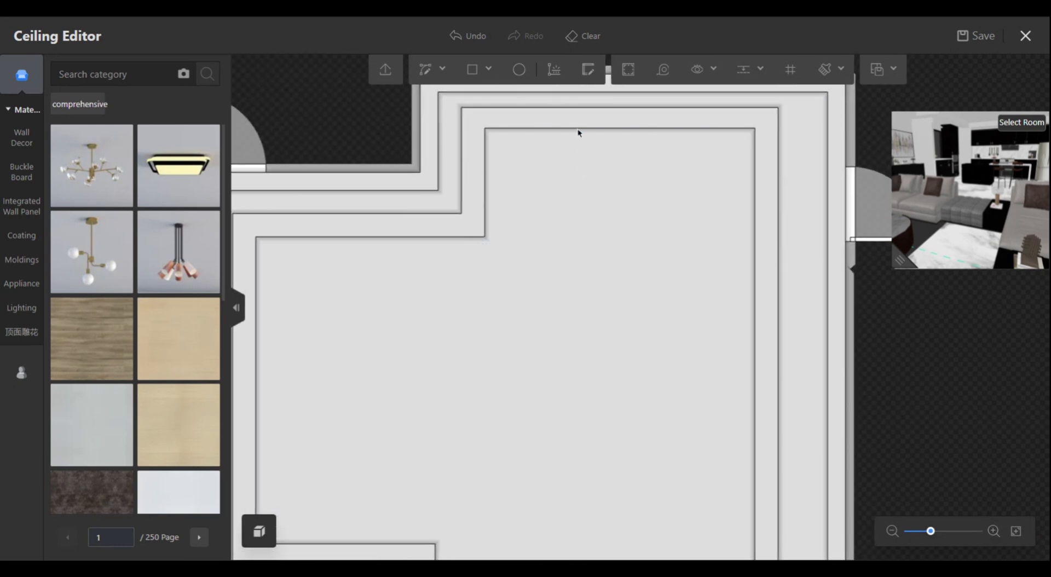
pyautogui.click(616, 130)
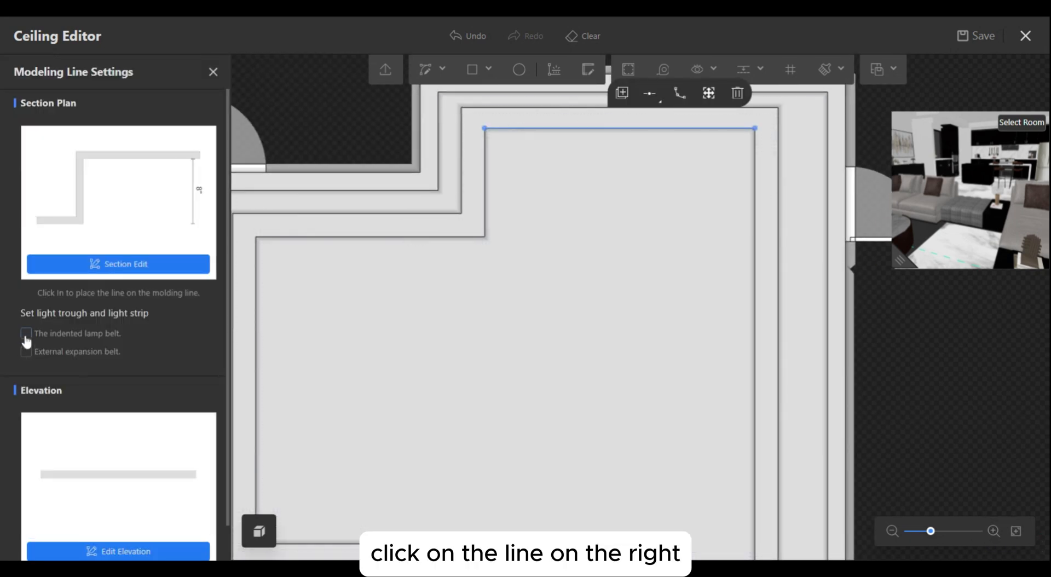
pyautogui.click(26, 333)
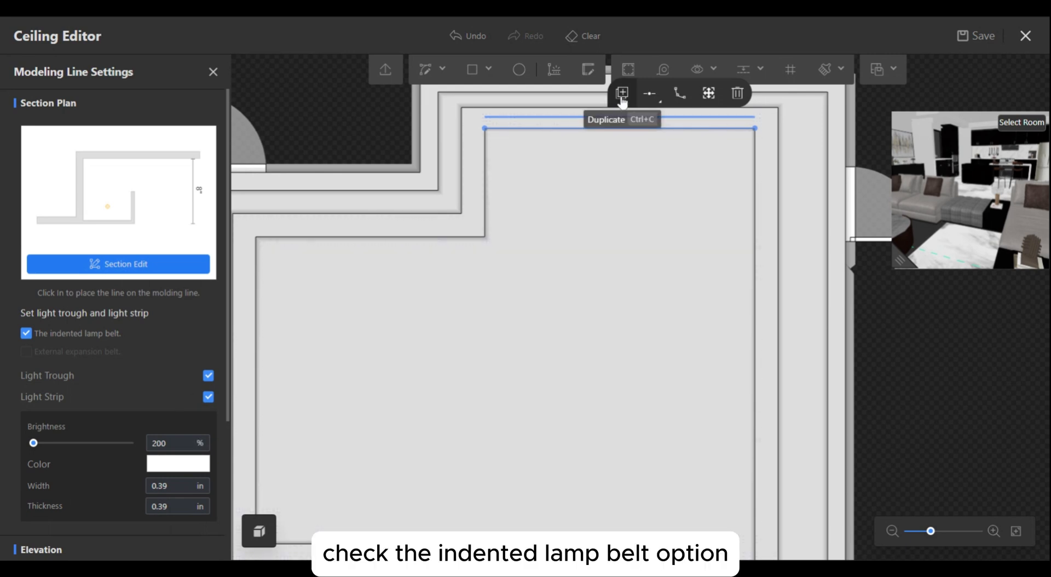
pyautogui.click(619, 92)
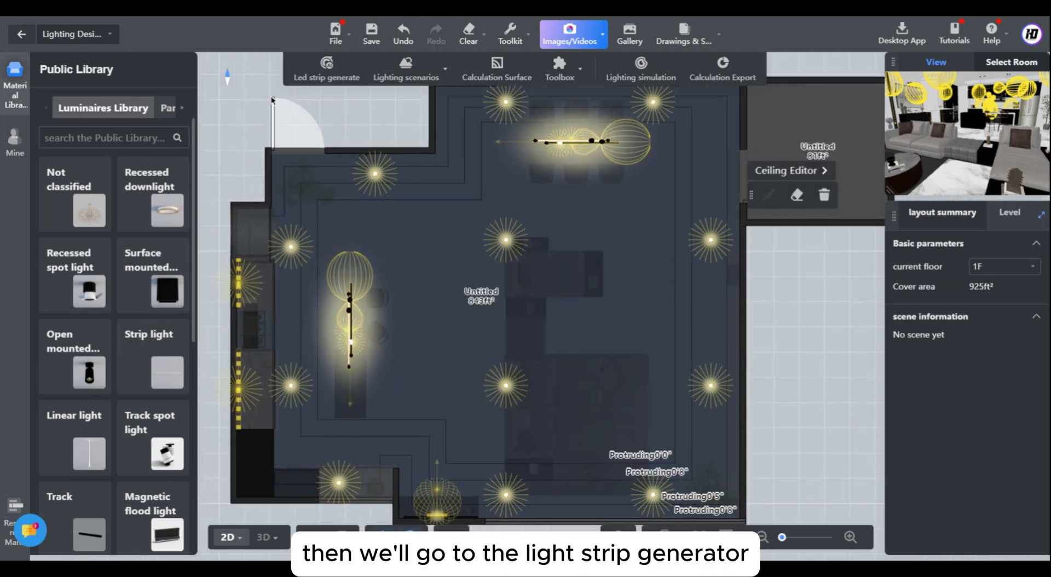
# Generate ceiling trough LED strips using the 0.1m light strip type.
pyautogui.click(326, 68)
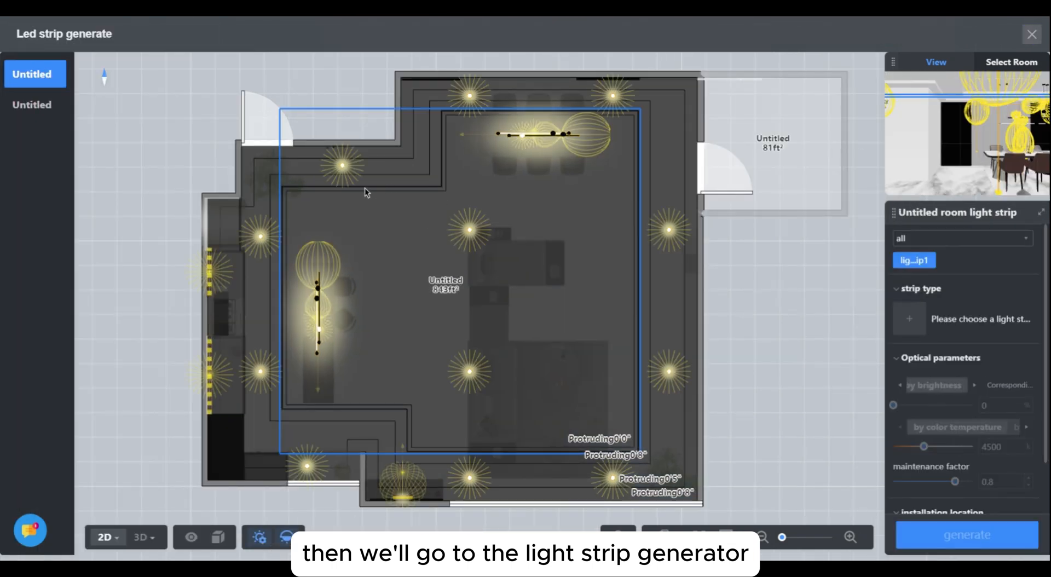
pyautogui.click(909, 318)
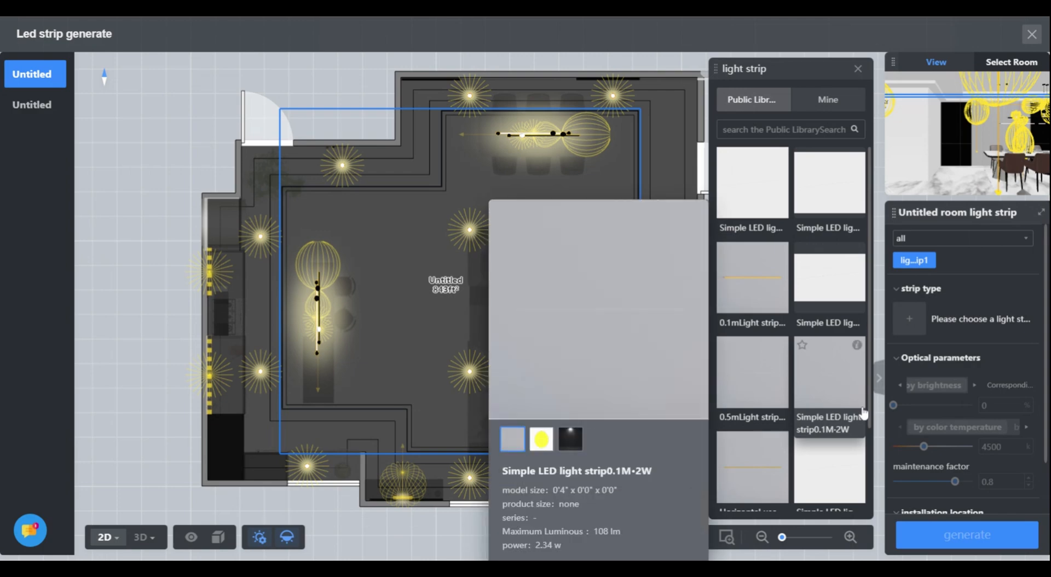
pyautogui.click(965, 534)
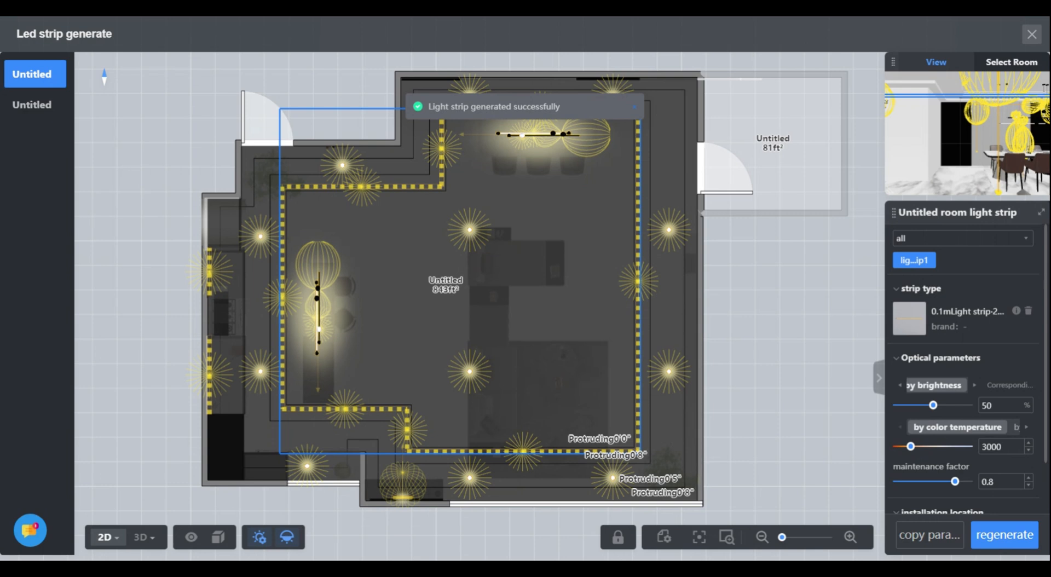
# Set the generated strips' colour temperature to 4000 K and close the generator.
pyautogui.moveTo(909, 447); pyautogui.dragTo(927, 447)
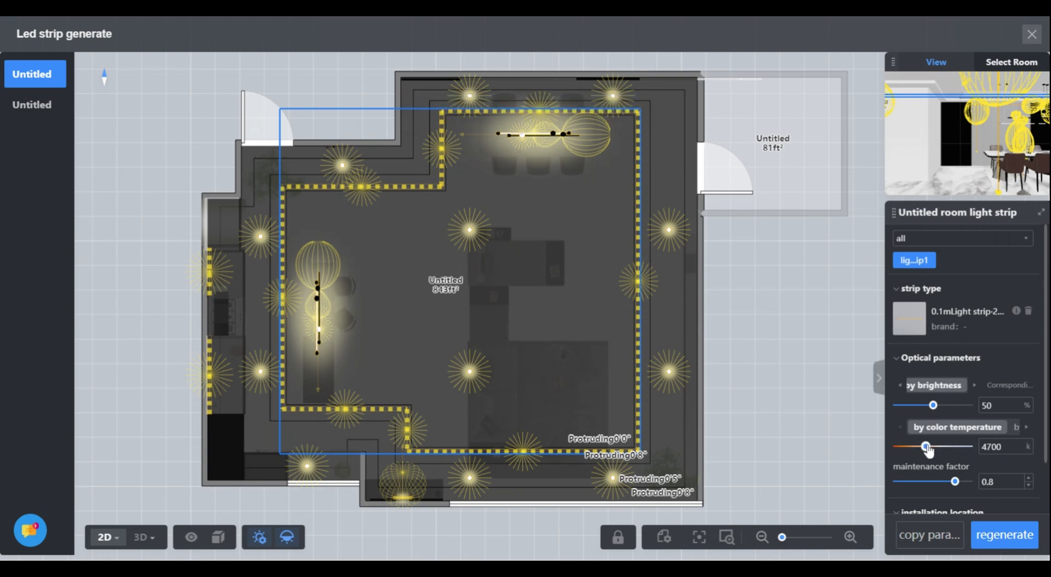
pyautogui.moveTo(929, 447); pyautogui.dragTo(924, 446)
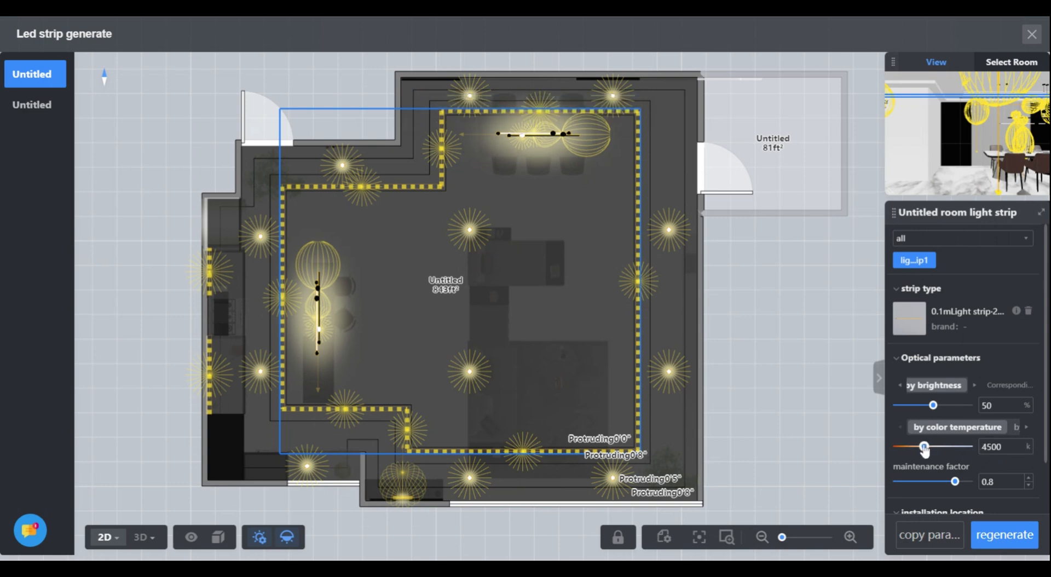
pyautogui.moveTo(924, 447); pyautogui.dragTo(918, 446)
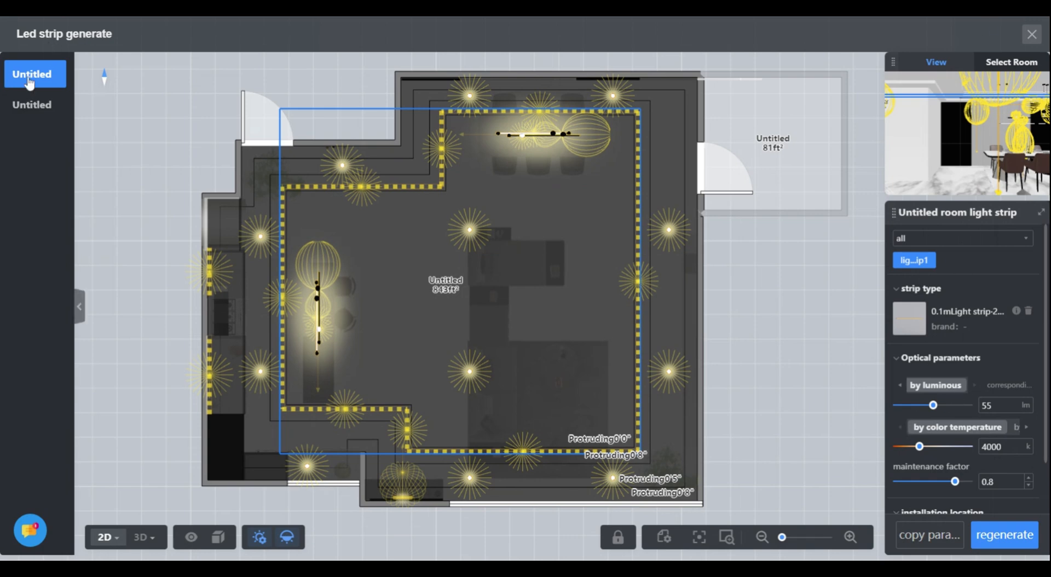
pyautogui.click(1031, 34)
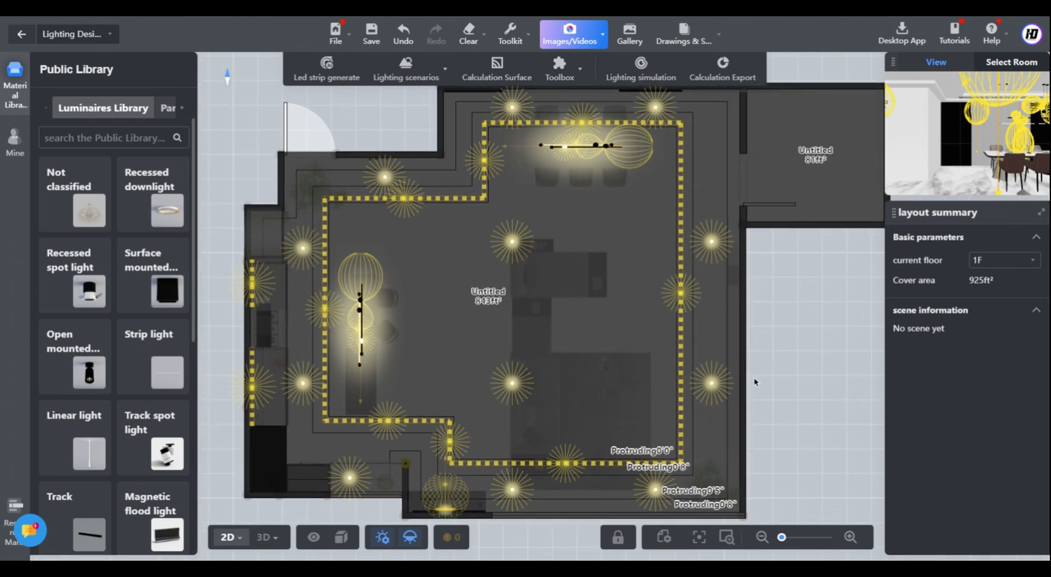
# Drop a 'light strip' from the Strip light library into the TV unit shelving.
pyautogui.click(264, 536)
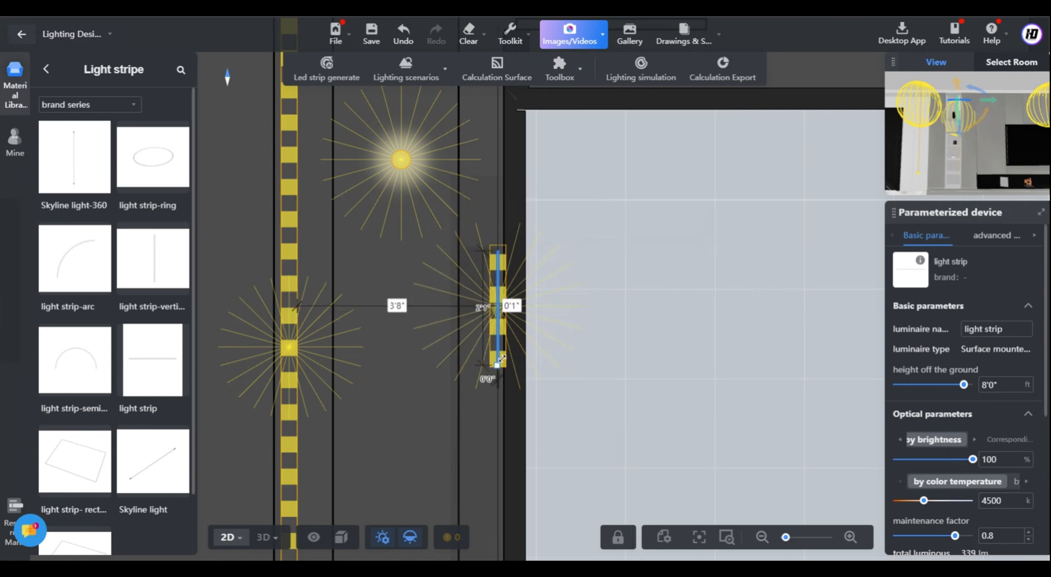
# Raise the TV unit light strip to 8'3" above the floor, checking it in 3D.
pyautogui.click(497, 301)
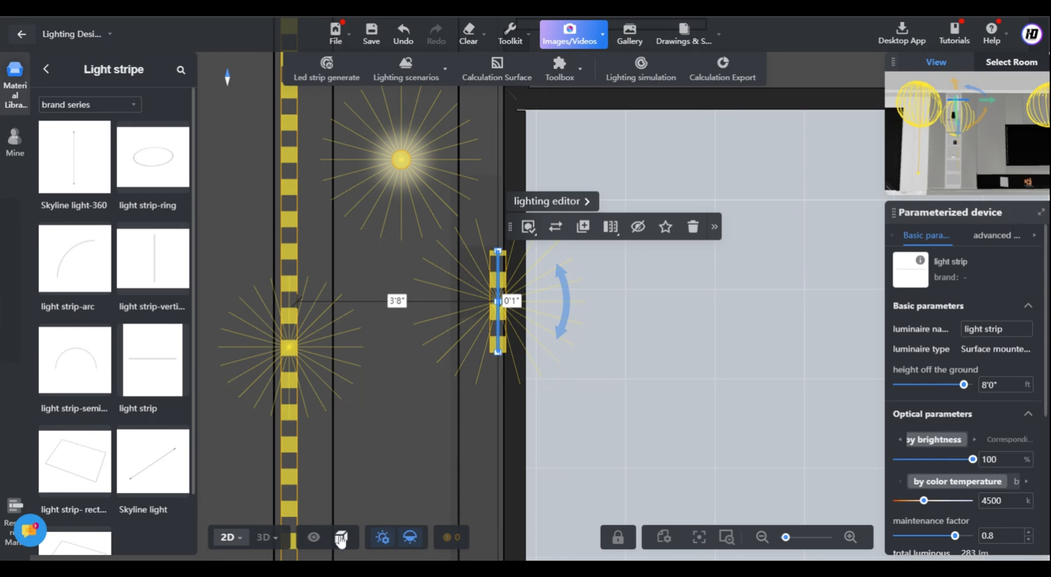
pyautogui.click(264, 537)
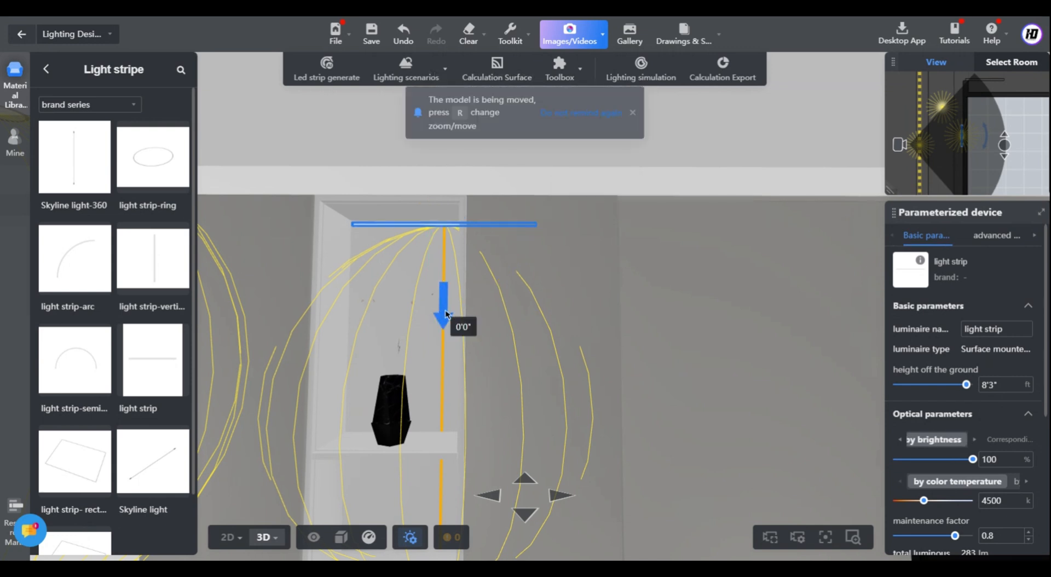
pyautogui.click(228, 536)
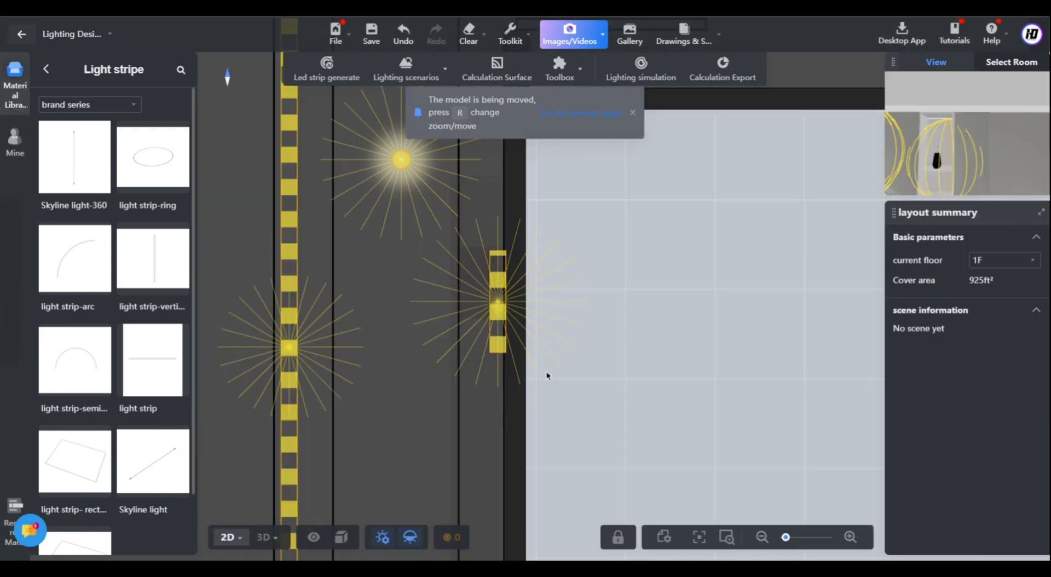
pyautogui.click(498, 309)
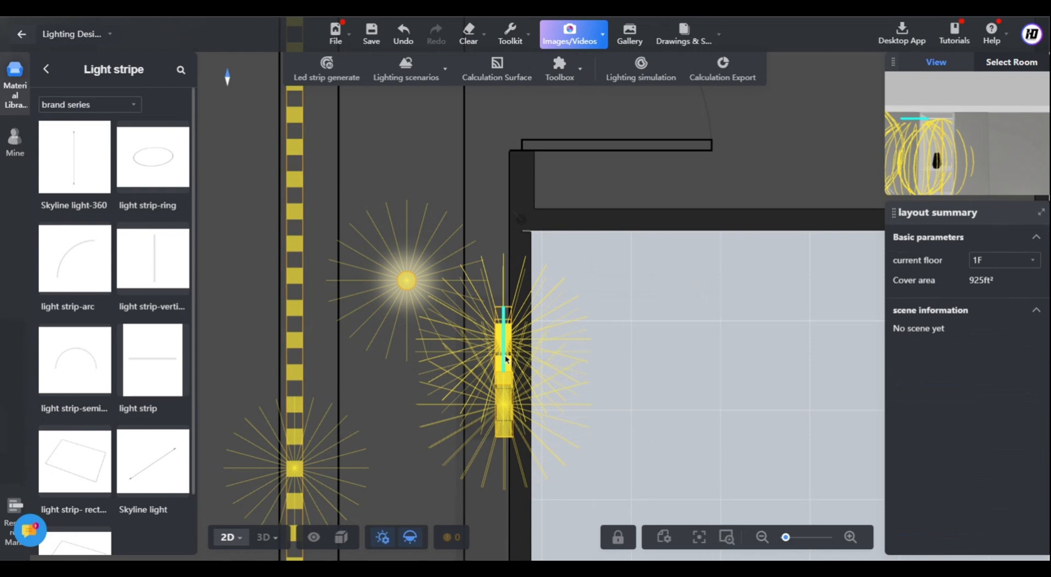
# Duplicate the TV-unit light strip and align the copy vertically down the shelves.
pyautogui.click(502, 348)
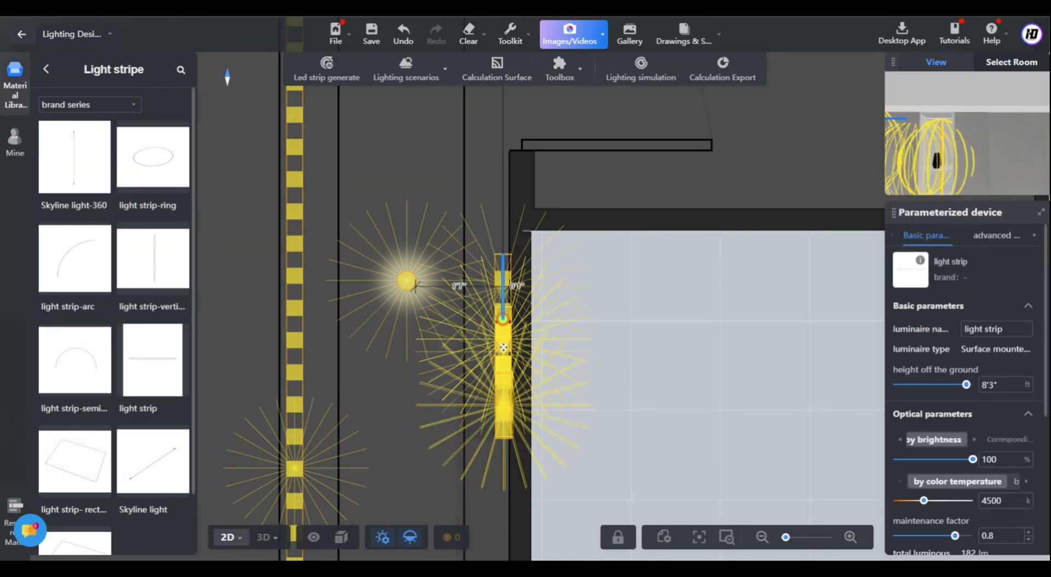
pyautogui.click(503, 348)
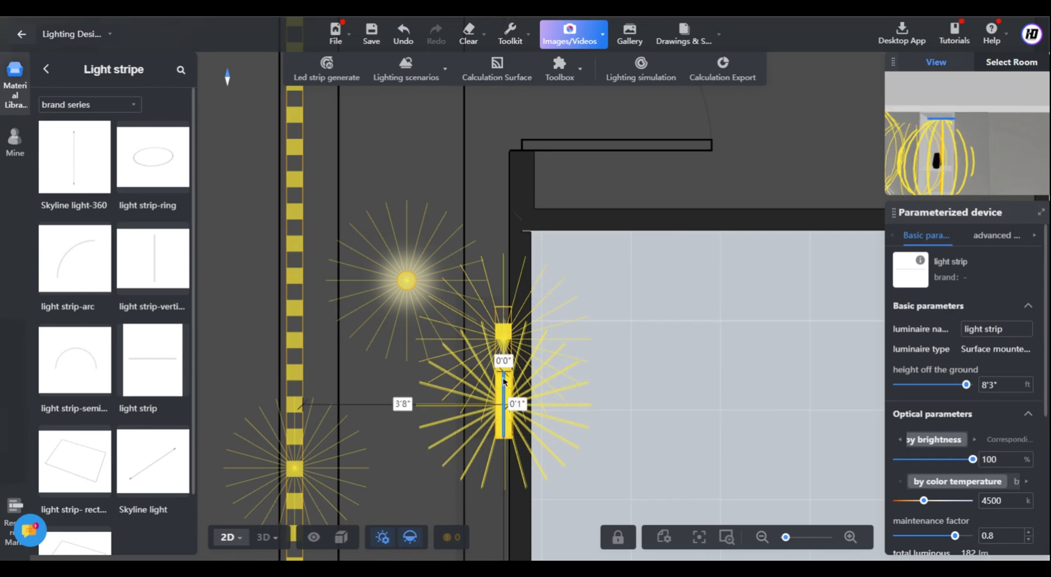
pyautogui.click(503, 376)
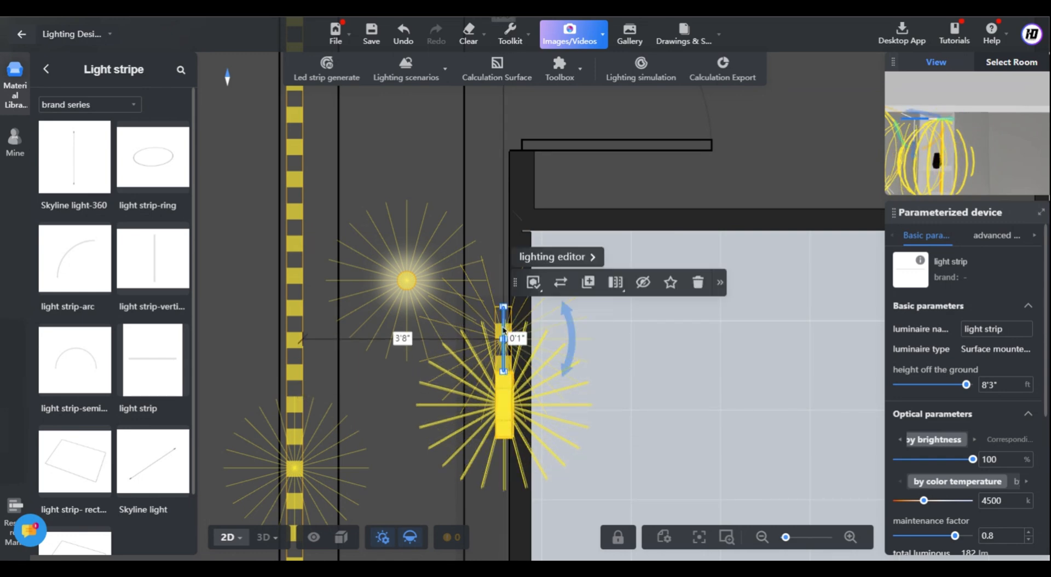
pyautogui.click(264, 537)
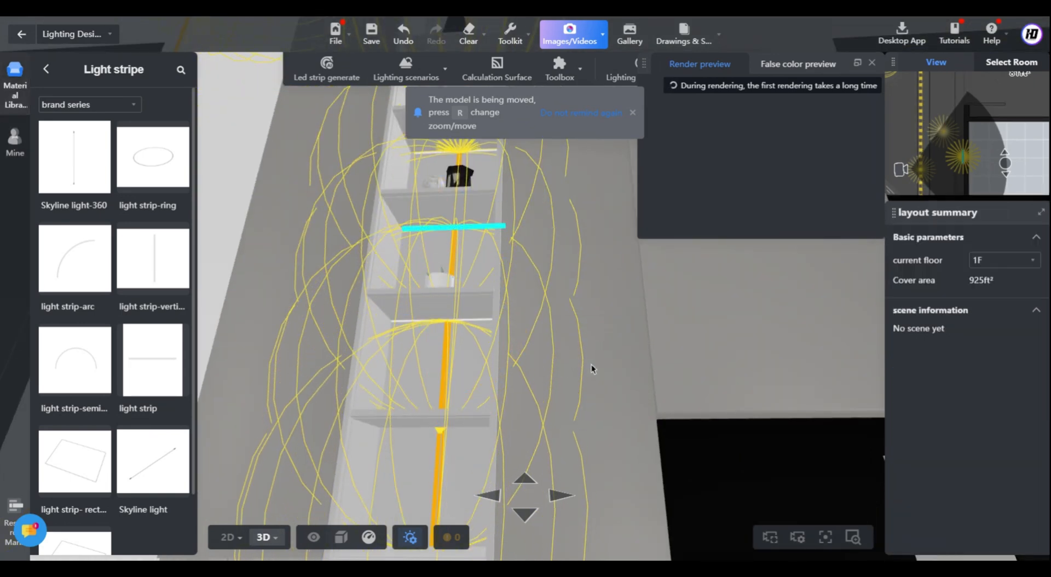
# Render a preview of the glowing shelf niches and select the horizontal shelf strip at 6 ft.
pyautogui.click(452, 231)
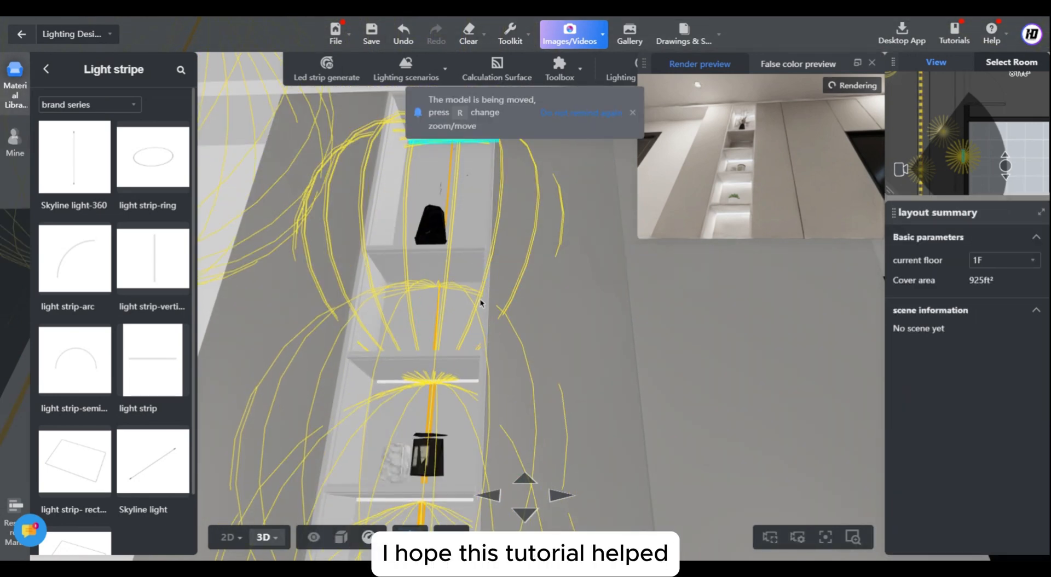
pyautogui.click(428, 376)
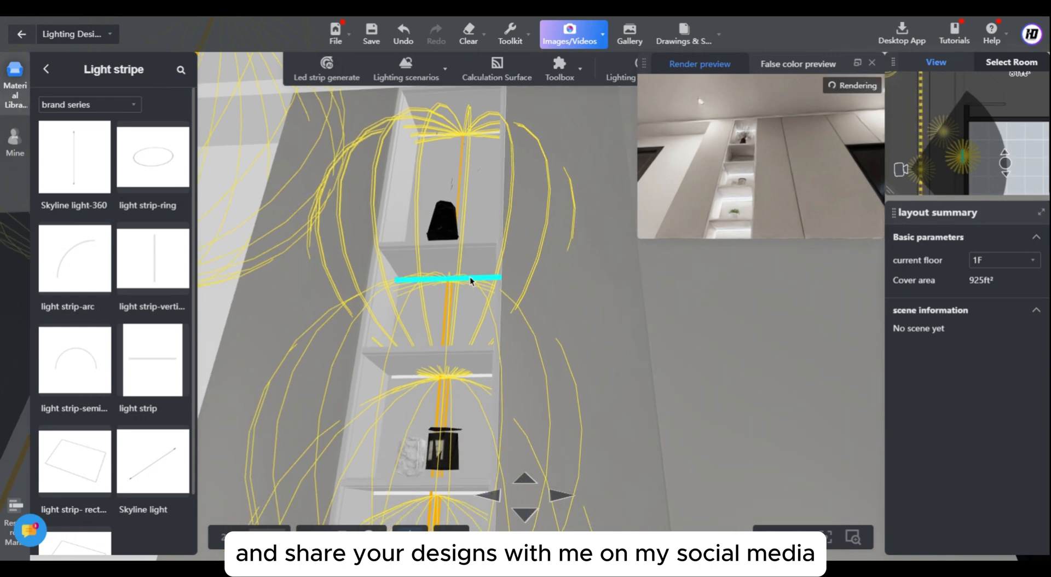
pyautogui.click(470, 278)
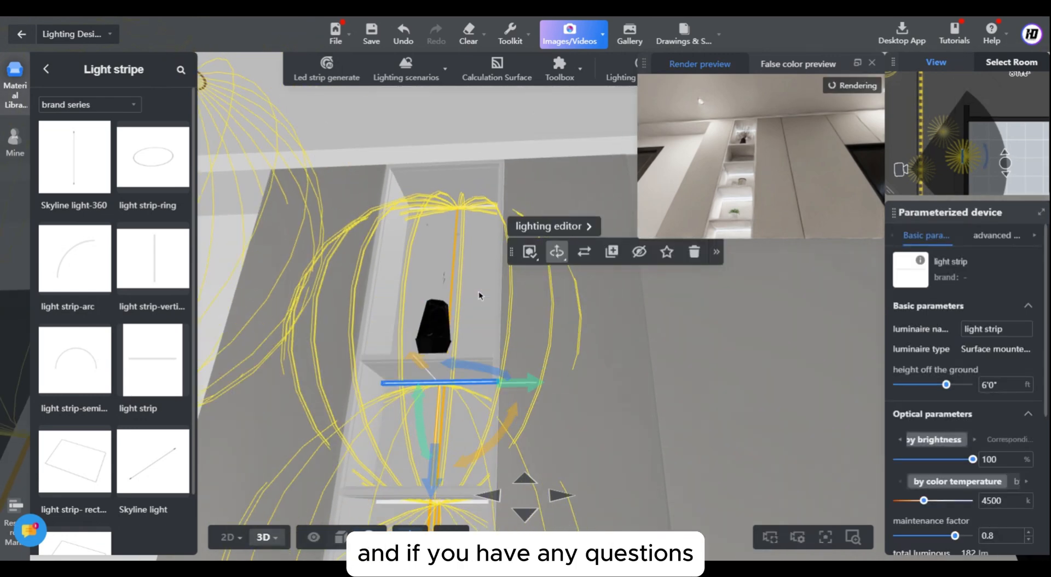